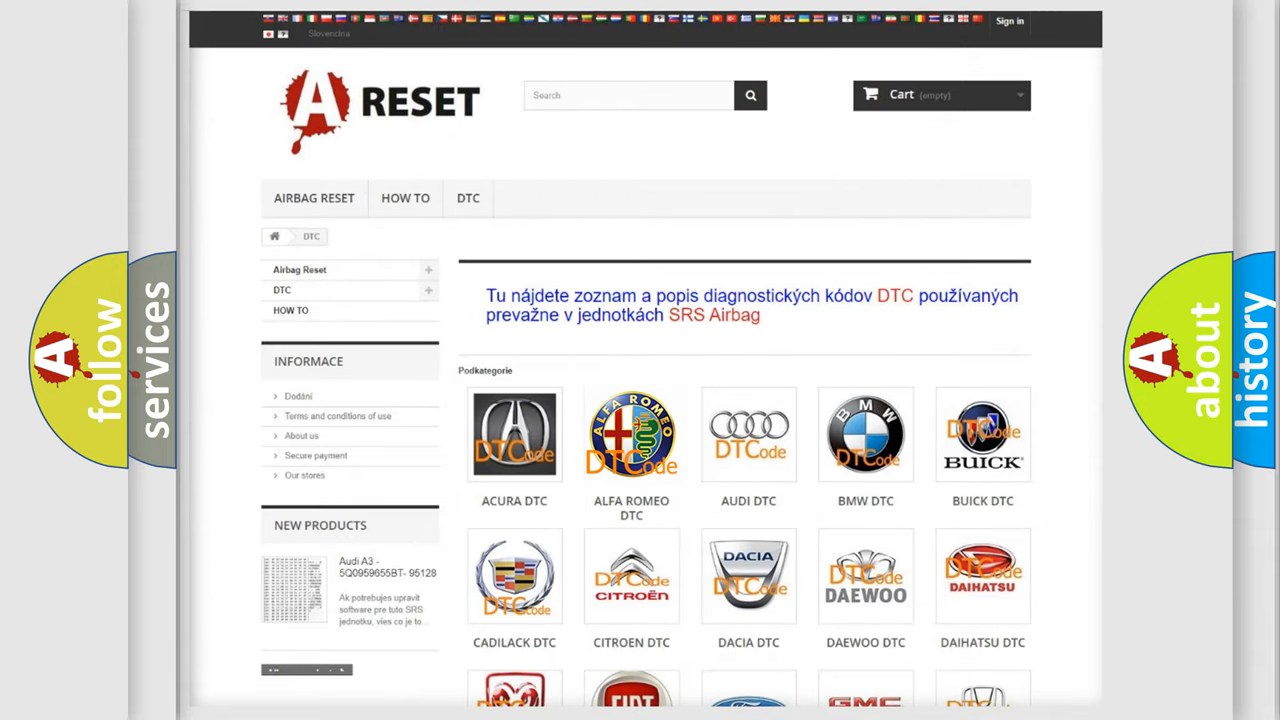
Show the Alfa Romeo trouble-code list and scroll through its codes
{"action": "left_click", "coordinate": [632, 434]}
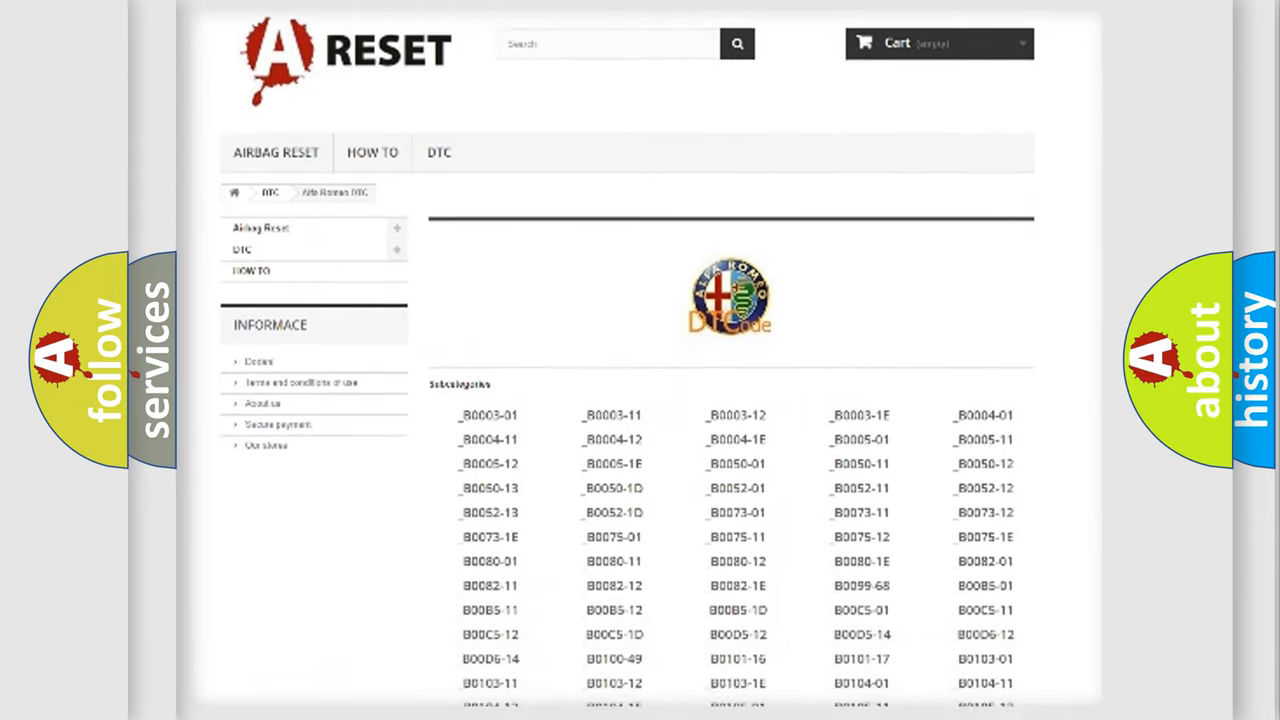
{"action": "scroll", "scroll_direction": "down", "scroll_amount": 3}
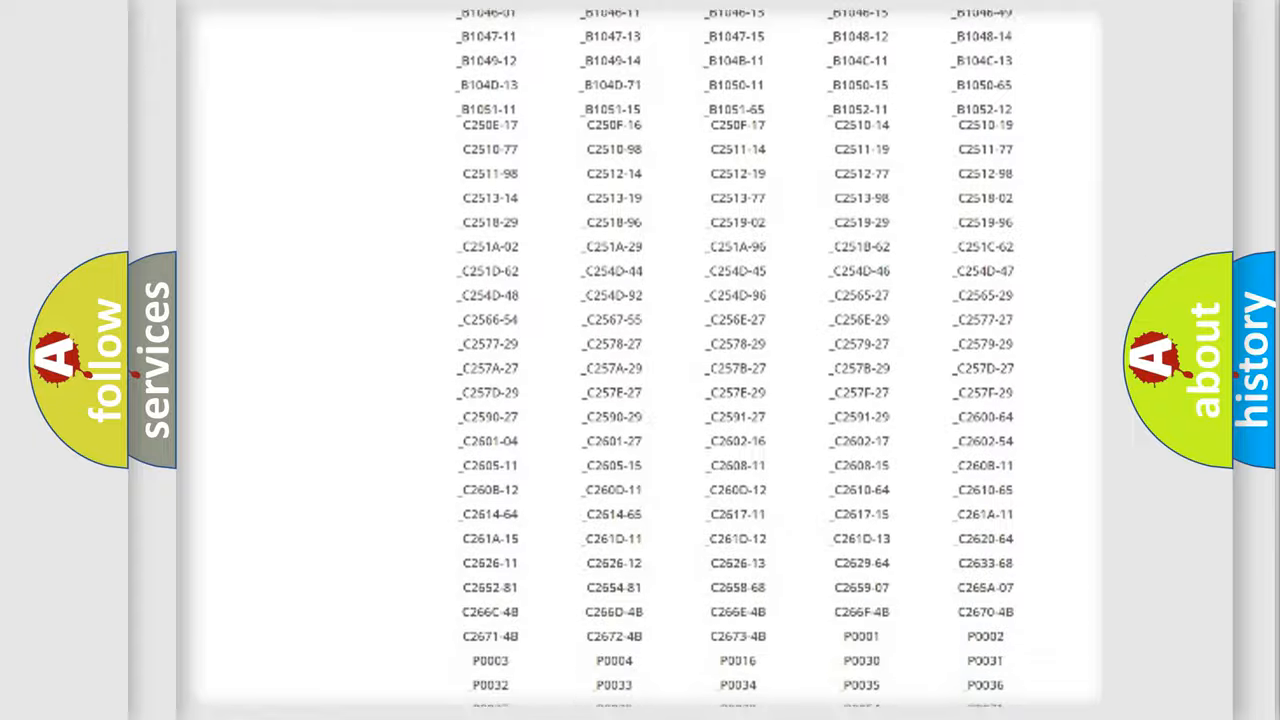
{"action": "scroll", "scroll_direction": "up", "scroll_amount": 3}
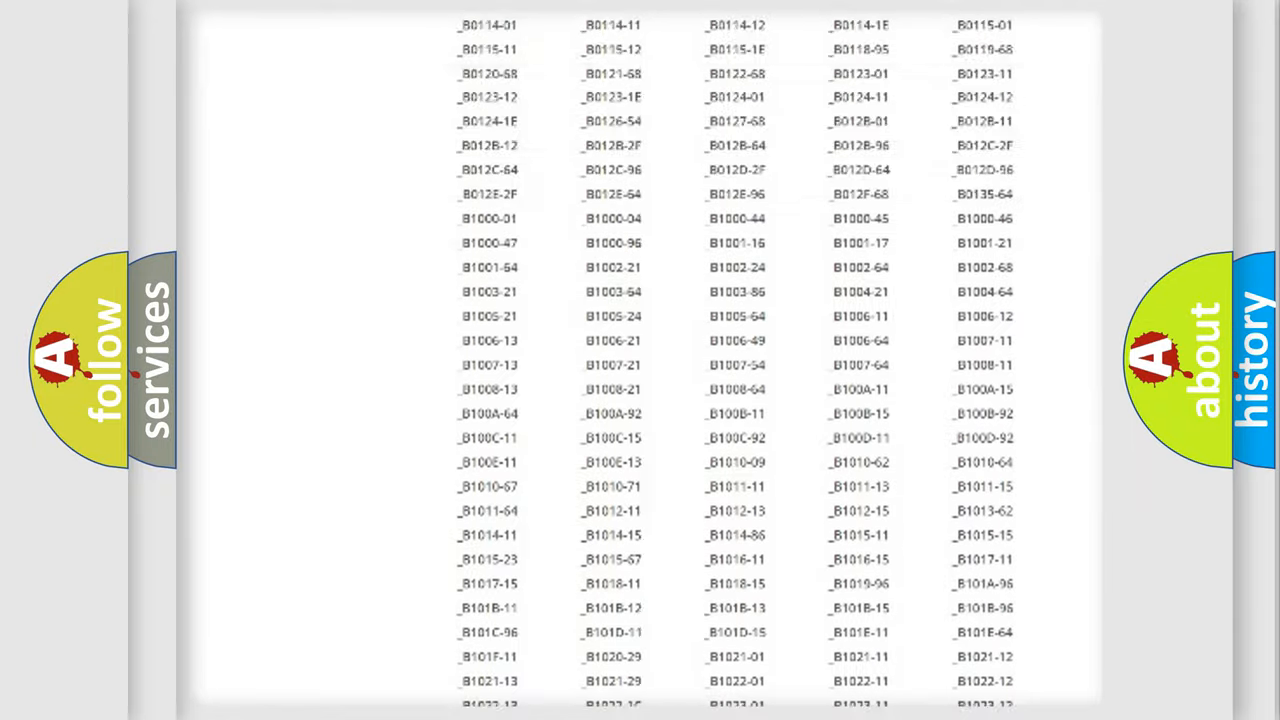
{"action": "scroll", "scroll_direction": "up", "scroll_amount": 3}
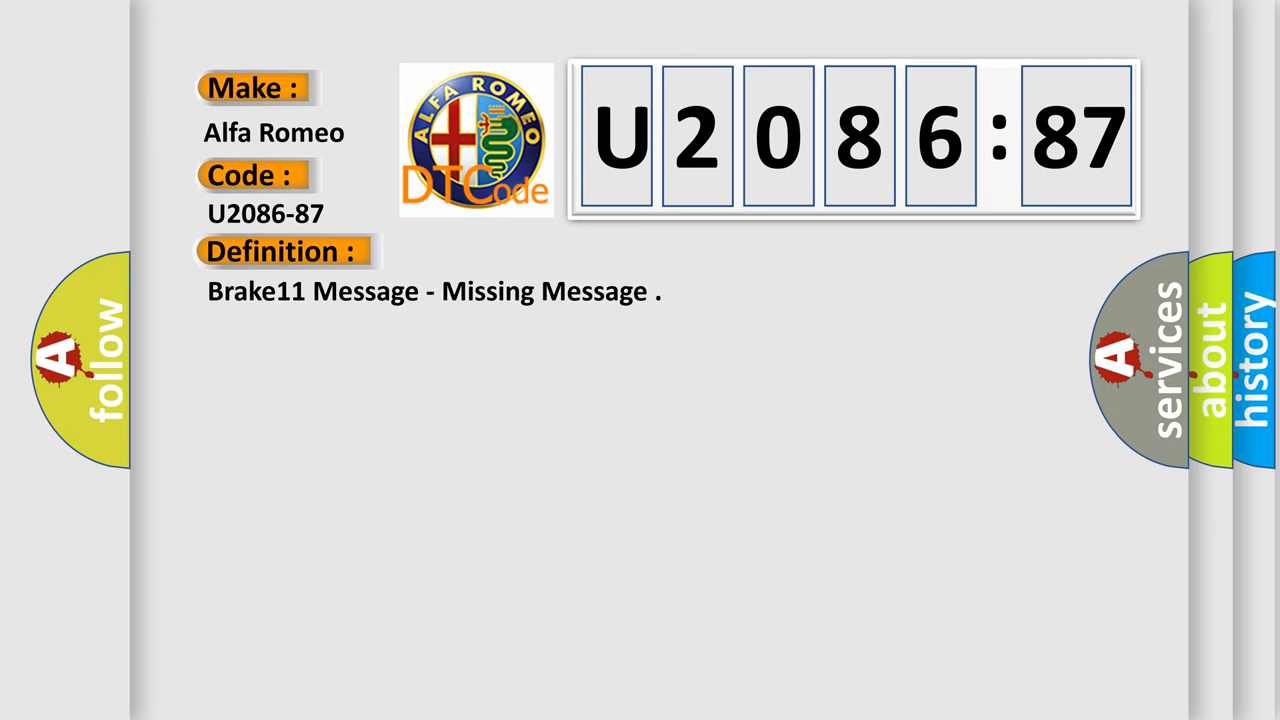
Reveal the Missing Message failure description for code U2086-87
{"action": "left_click", "coordinate": [520, 252]}
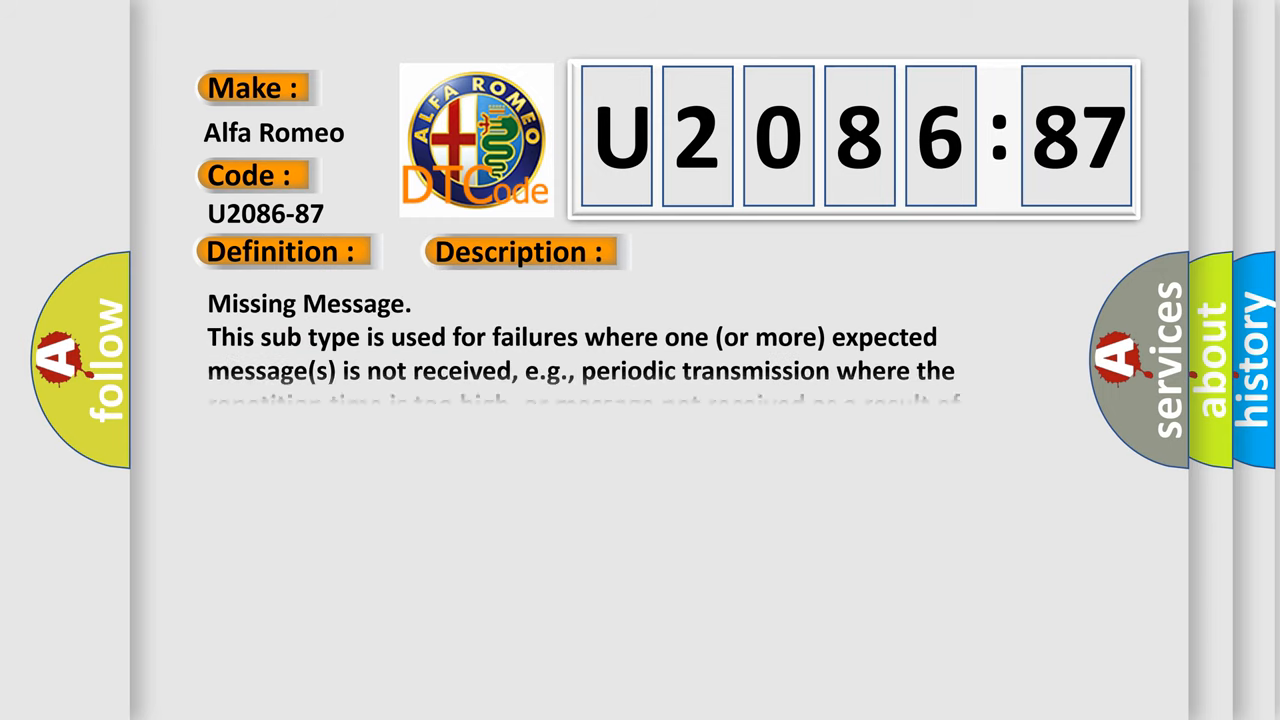